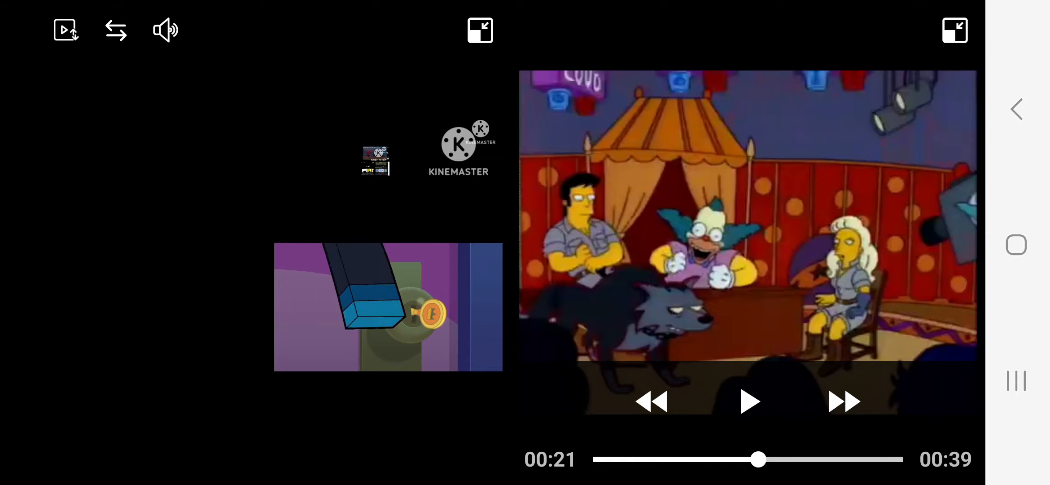
Step: Resume the Simpsons clip in the right-hand pane at 0:22 of 0:39
left_click(748, 401)
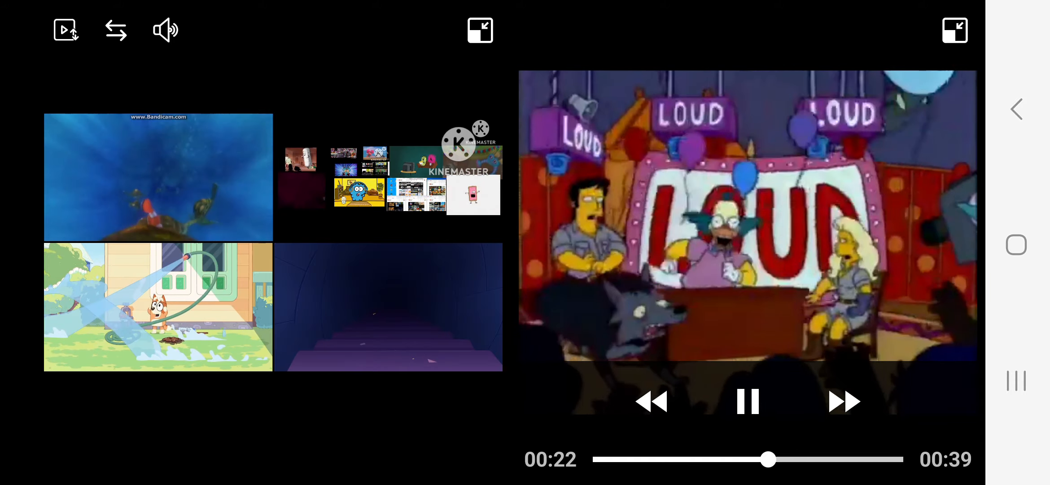